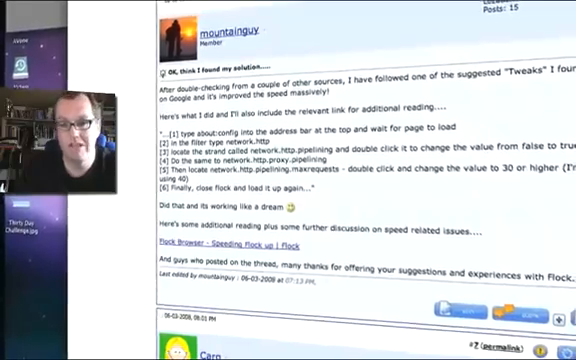
# - Scroll the forum thread, then open a new tab and paste about:config into it
pyautogui.scroll(-3)
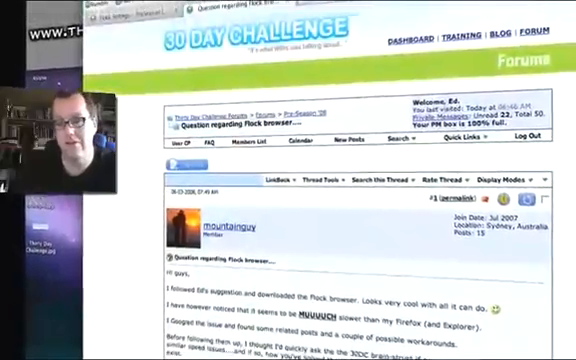
pyautogui.scroll(-3)
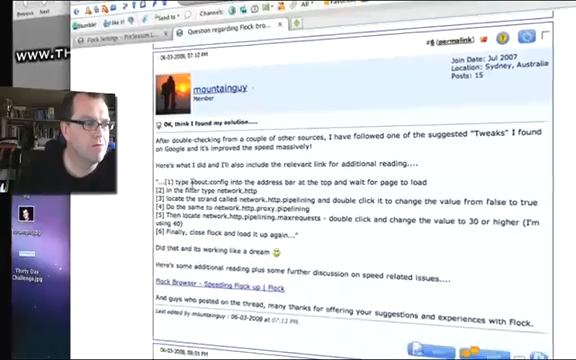
pyautogui.scroll(-3)
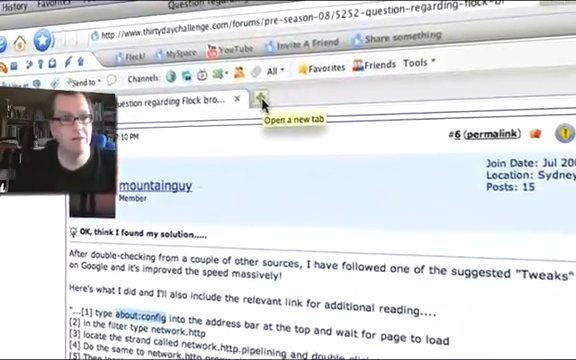
pyautogui.click(263, 98)
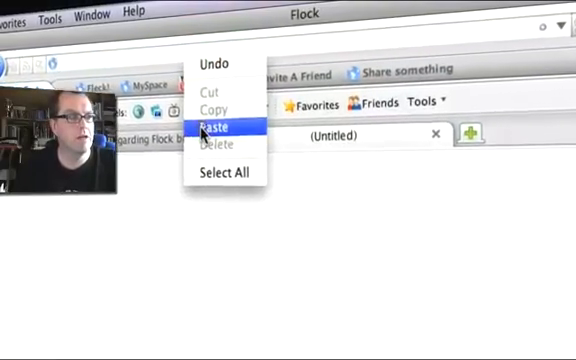
pyautogui.click(219, 128)
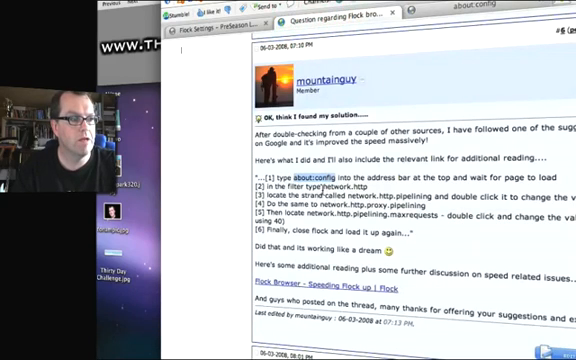
# - Copy 'network.http' from the forum post and switch to the about:config tab
pyautogui.doubleClick(335, 188)
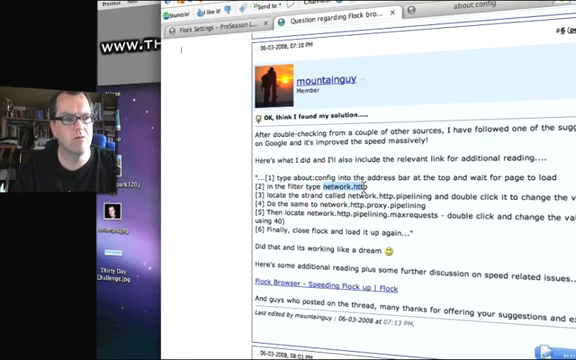
pyautogui.rightClick(348, 189)
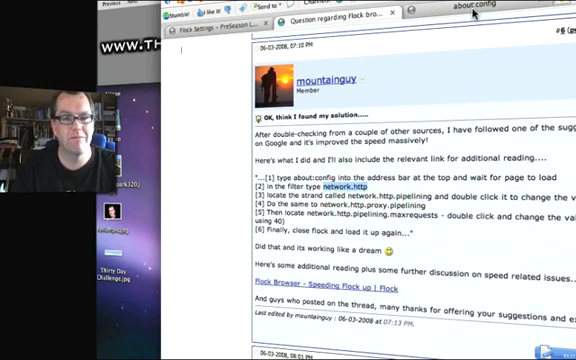
pyautogui.click(472, 9)
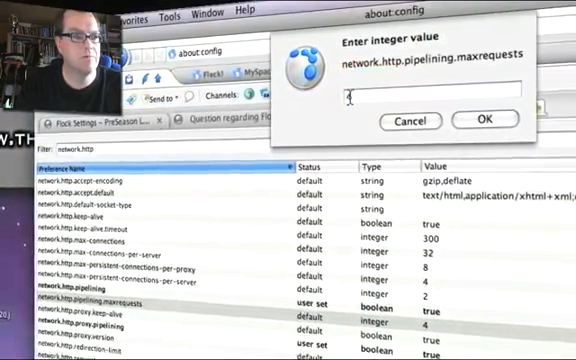
# - Set network.http.pipelining.maxrequests to 40 and confirm it
pyautogui.write('4')
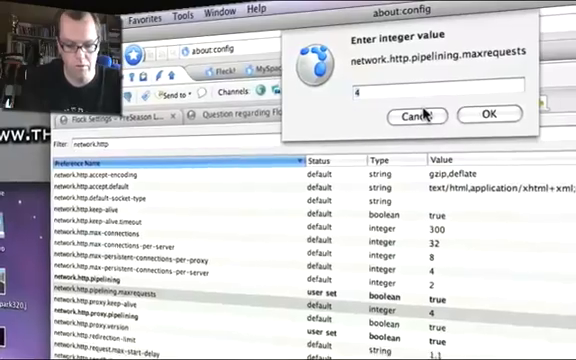
pyautogui.write('0')
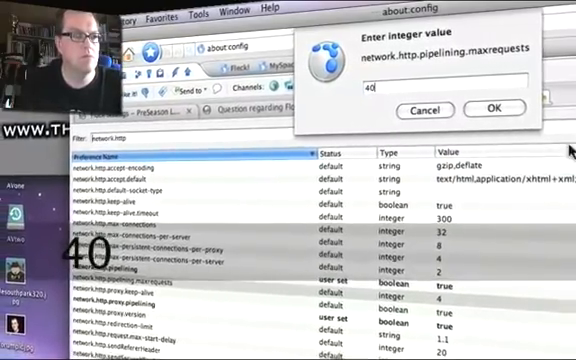
pyautogui.click(490, 109)
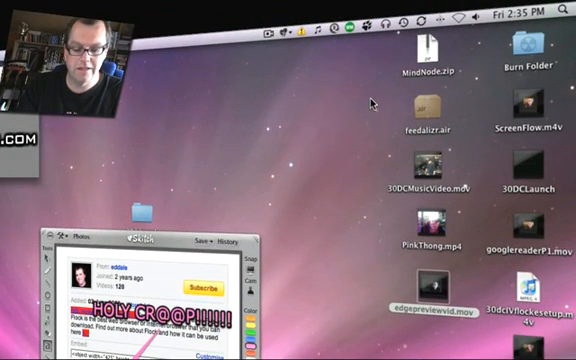
# - Search Spotlight for 'flock' to relaunch the Flock browser
pyautogui.write('scree')
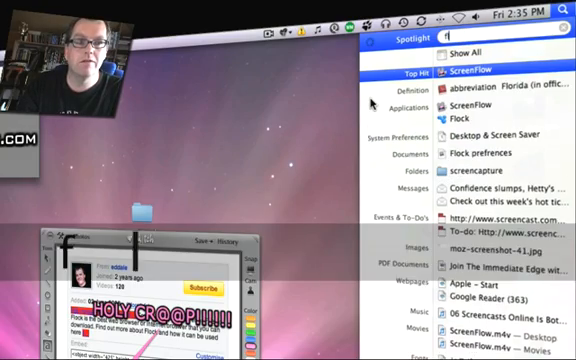
pyautogui.write('flo')
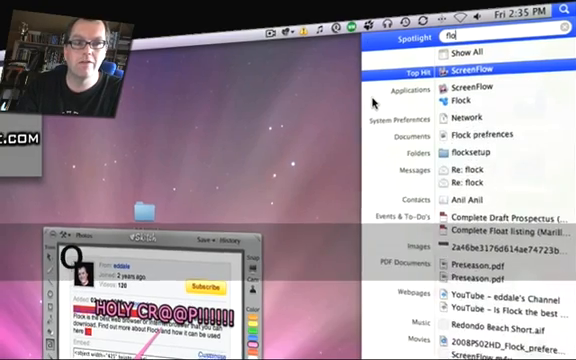
pyautogui.write('flock')
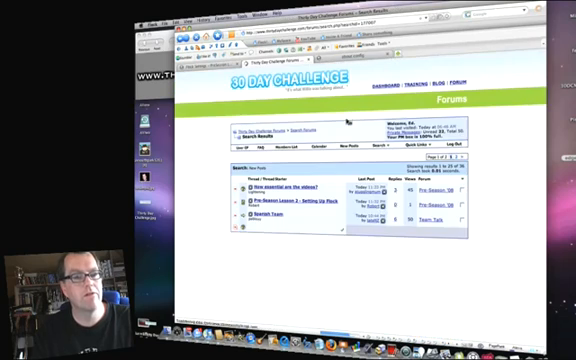
# - Scroll down the fully loaded 30 Day Challenge new-posts search results
pyautogui.scroll(-3)
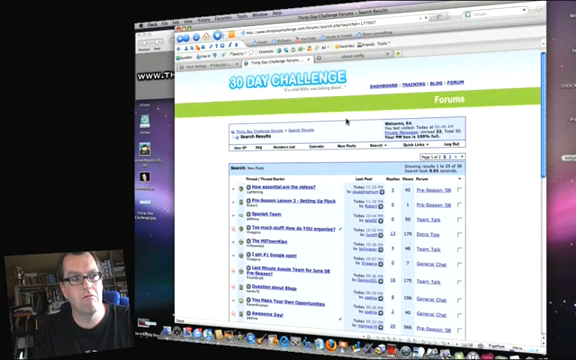